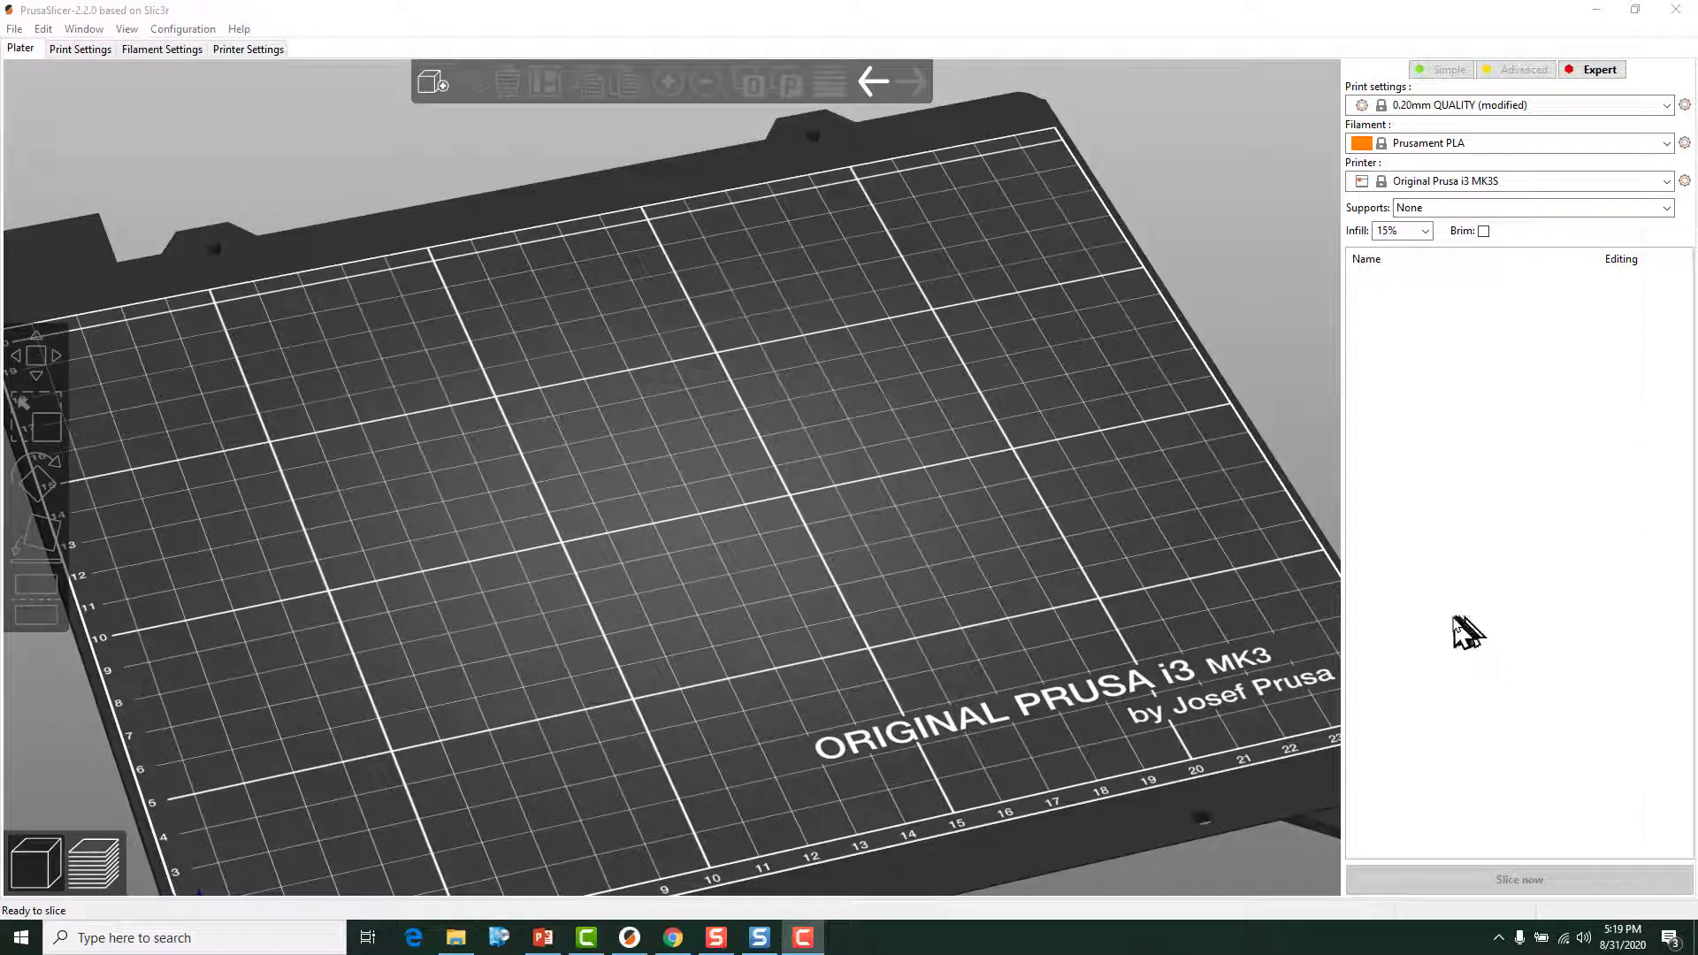
{"action": "mouse_move", "coordinate": [1424, 636]}
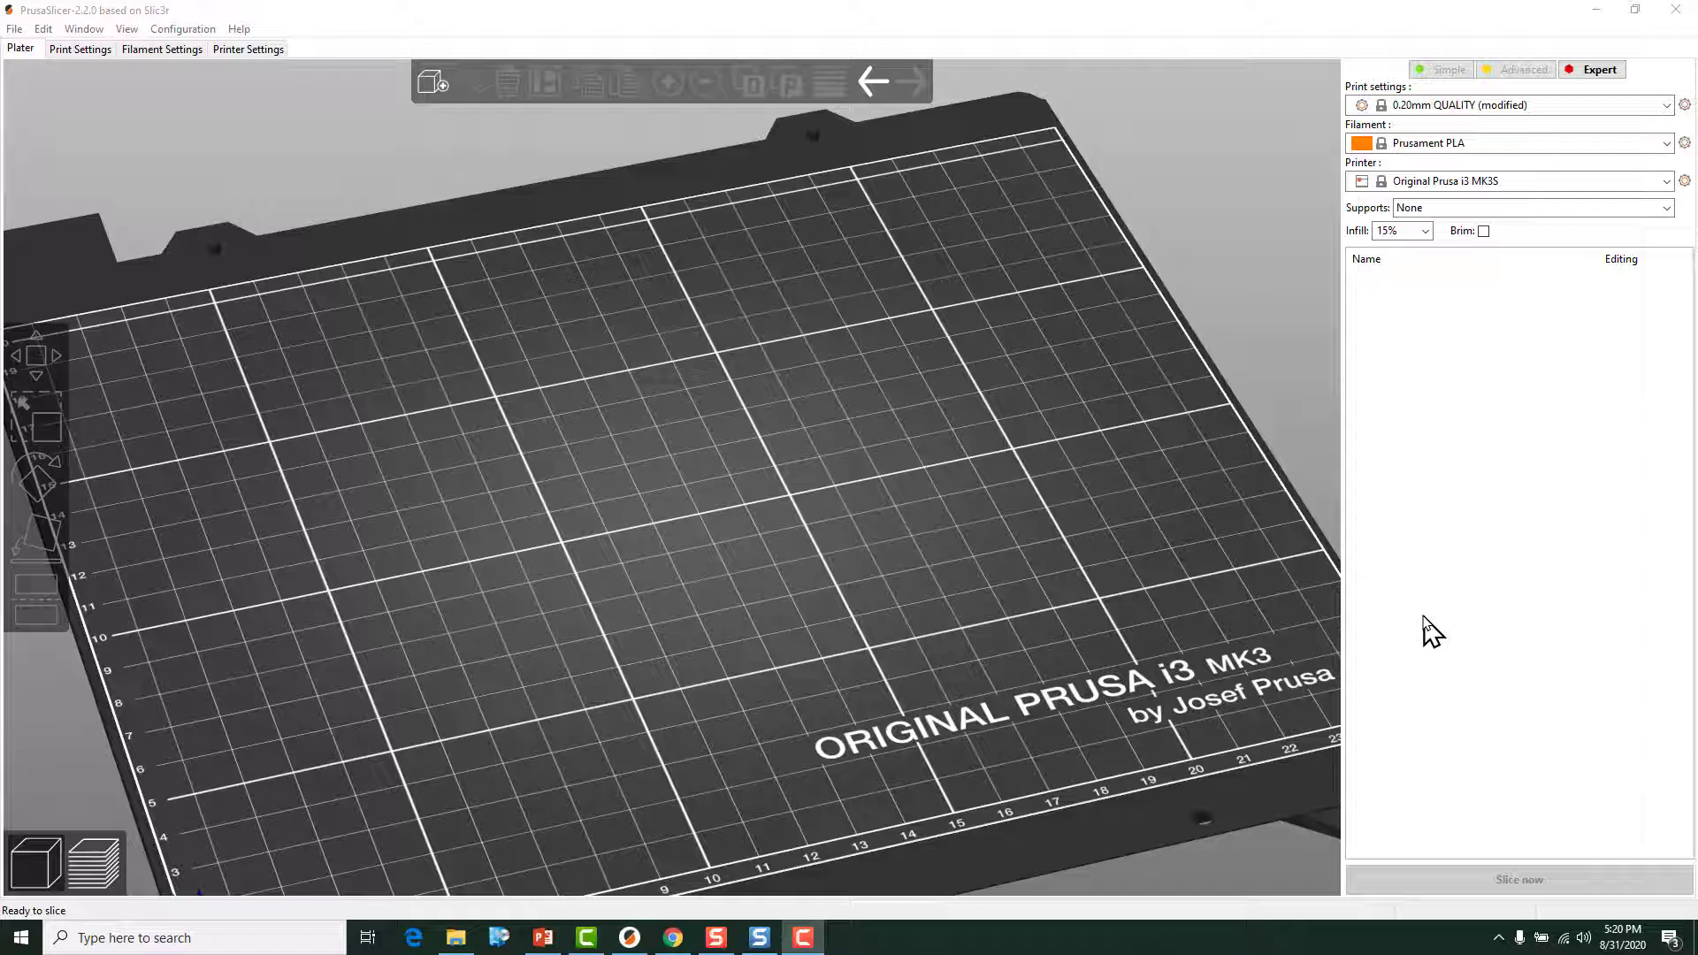
{"action": "mouse_move", "coordinate": [1422, 631]}
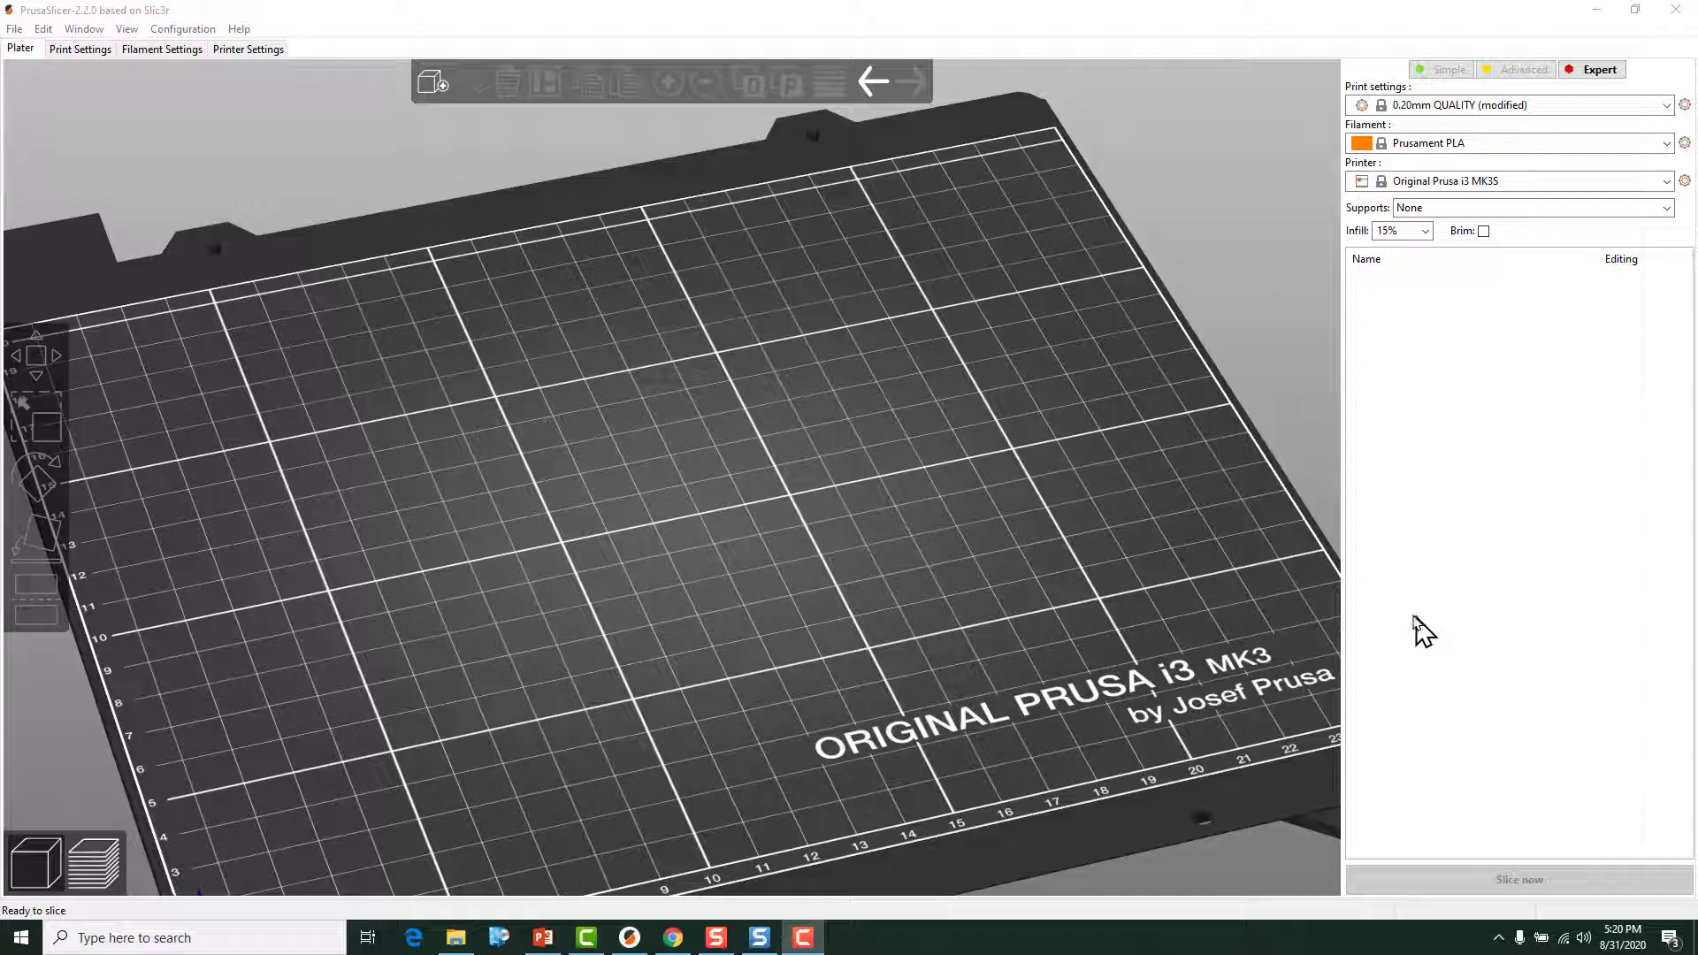
{"action": "mouse_move", "coordinate": [1364, 609]}
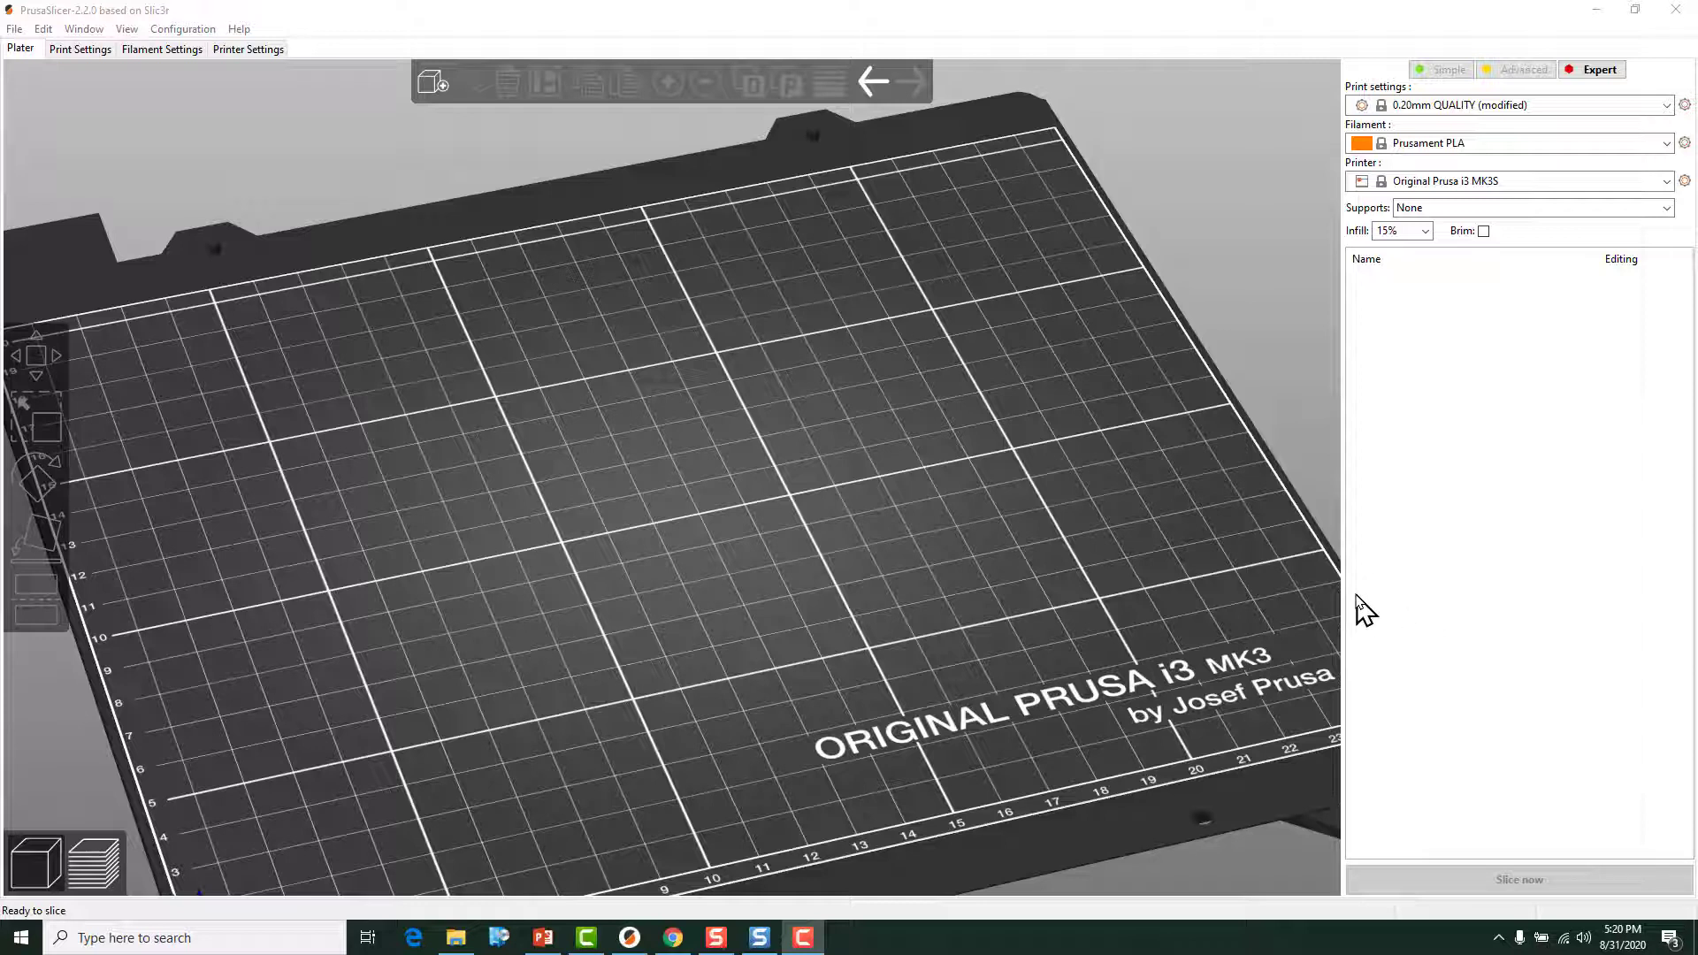
{"action": "mouse_move", "coordinate": [1403, 627]}
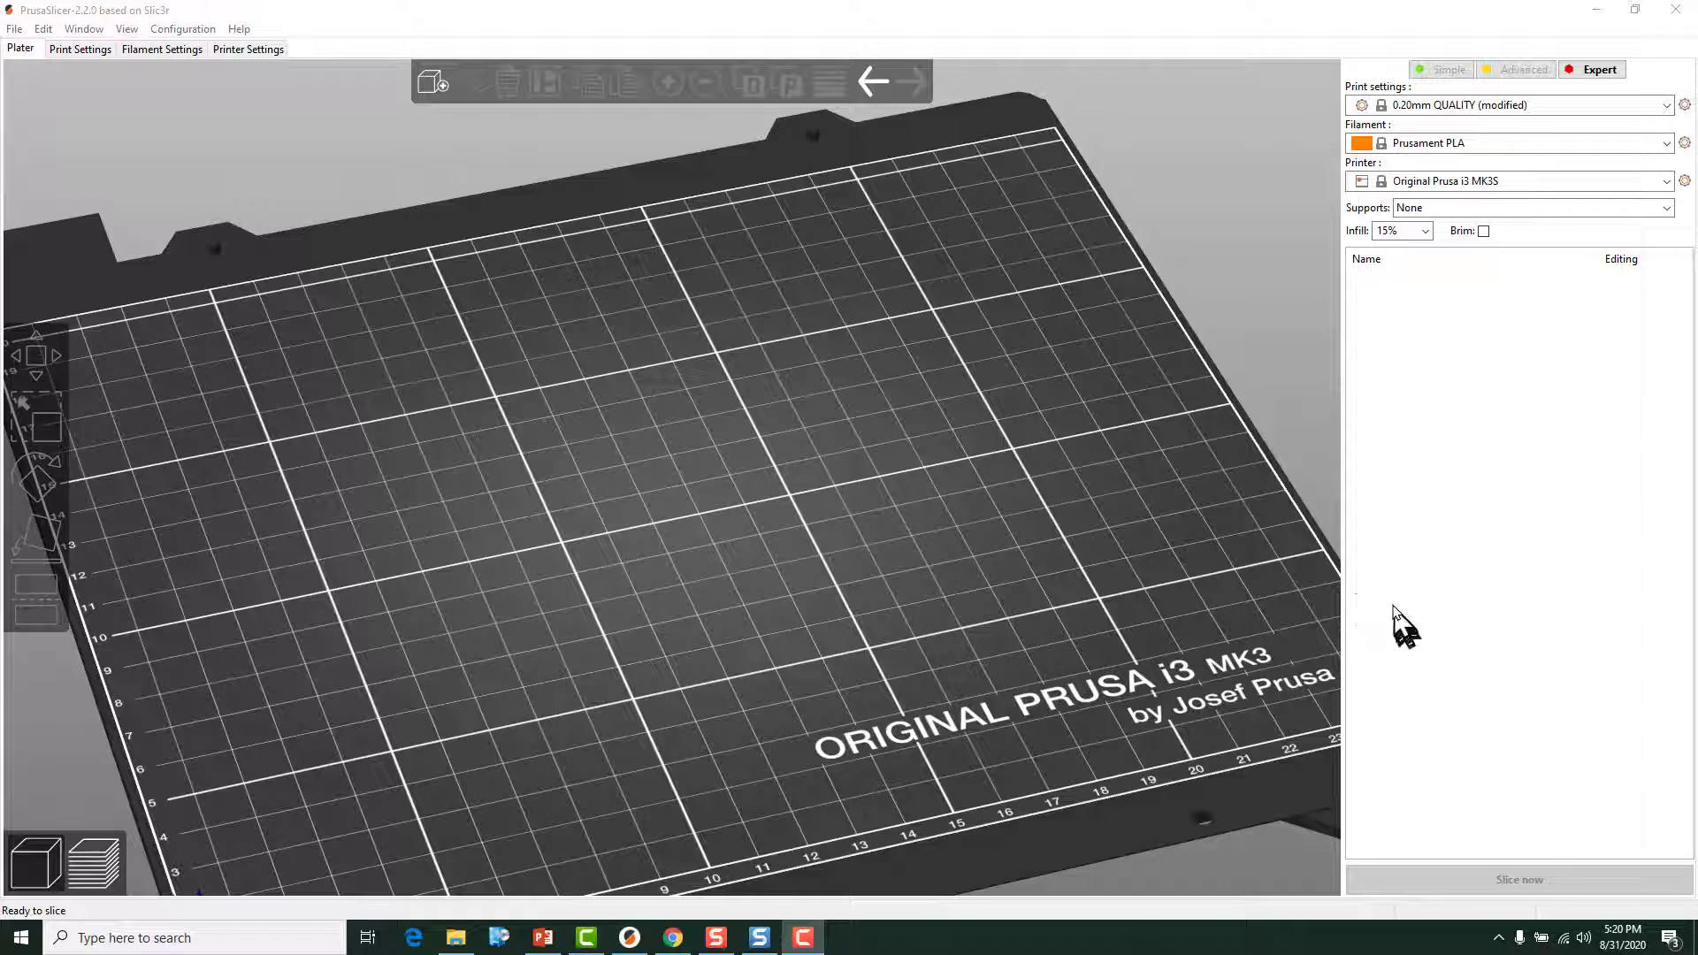
{"action": "mouse_move", "coordinate": [1096, 515]}
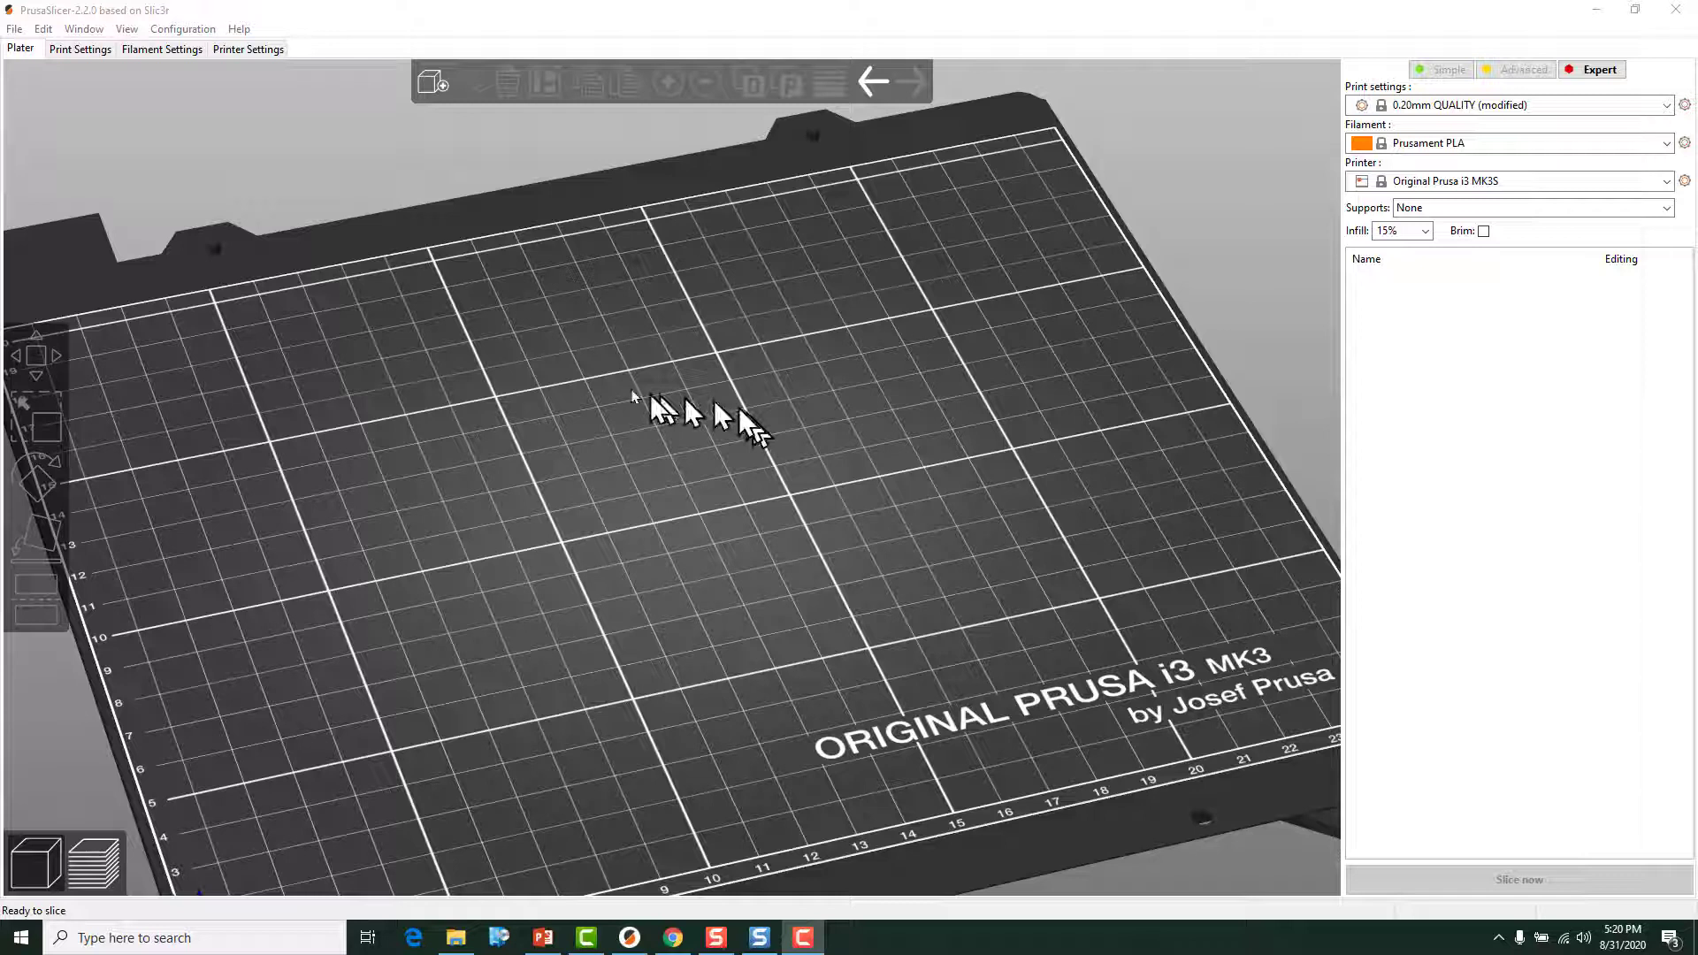
Step: Import the Microphone Bracket export STL onto the MK3 bed
{"action": "left_click", "coordinate": [15, 29]}
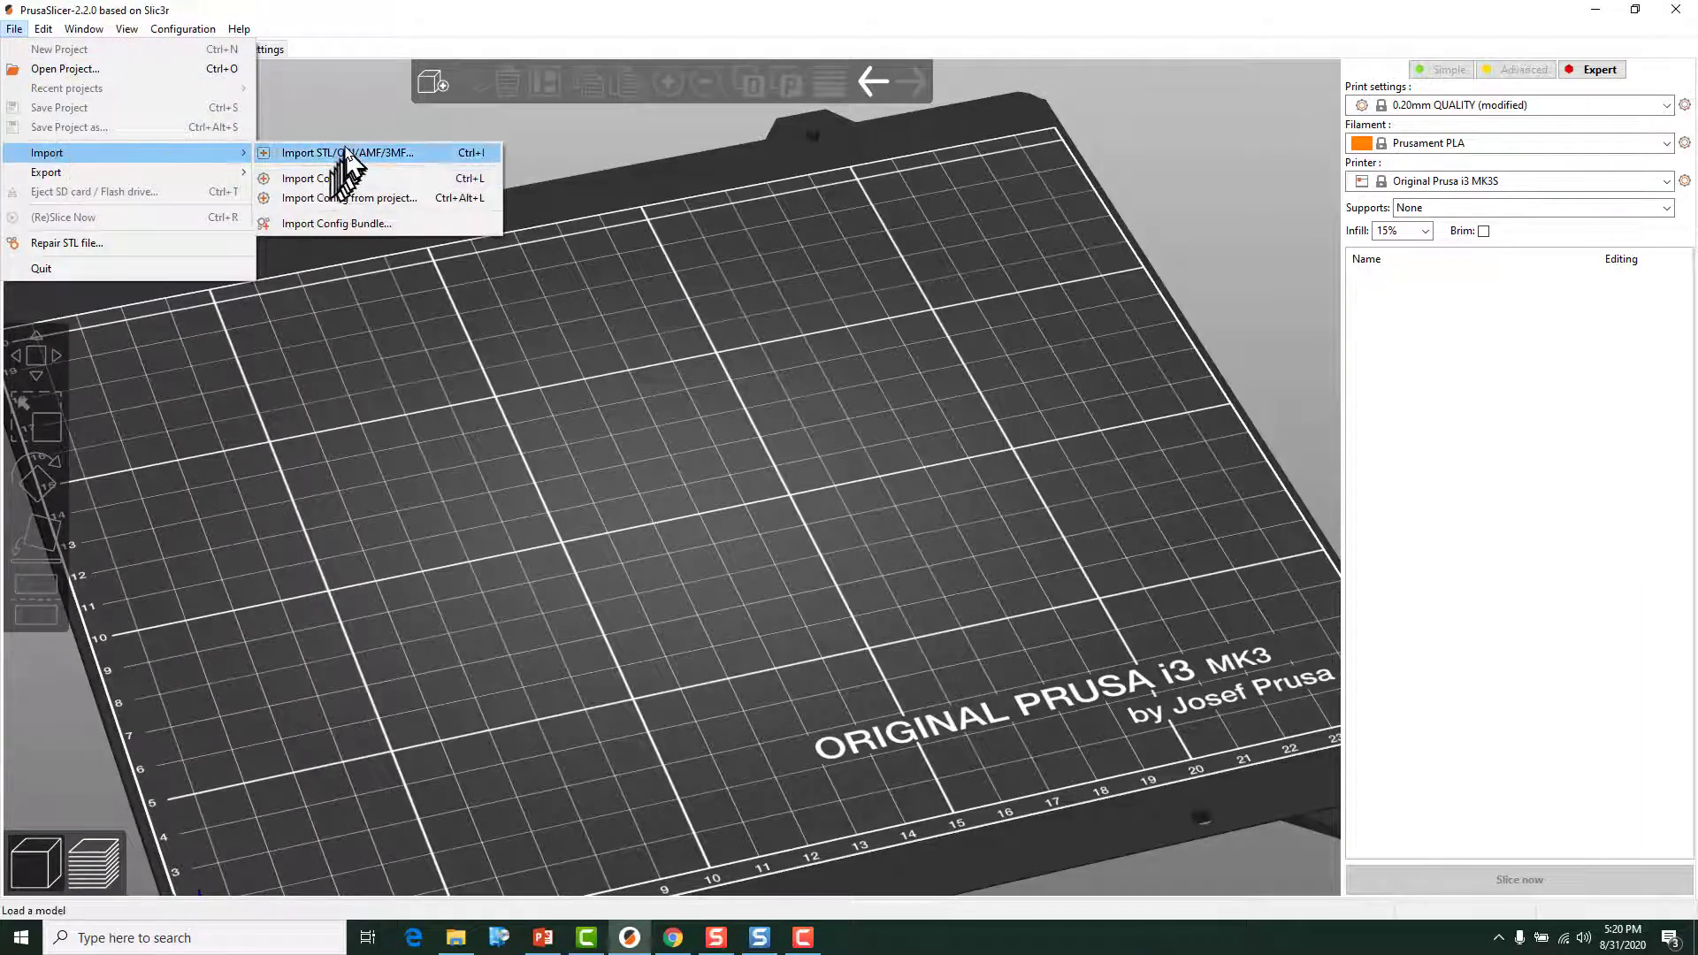
{"action": "left_click", "coordinate": [344, 152]}
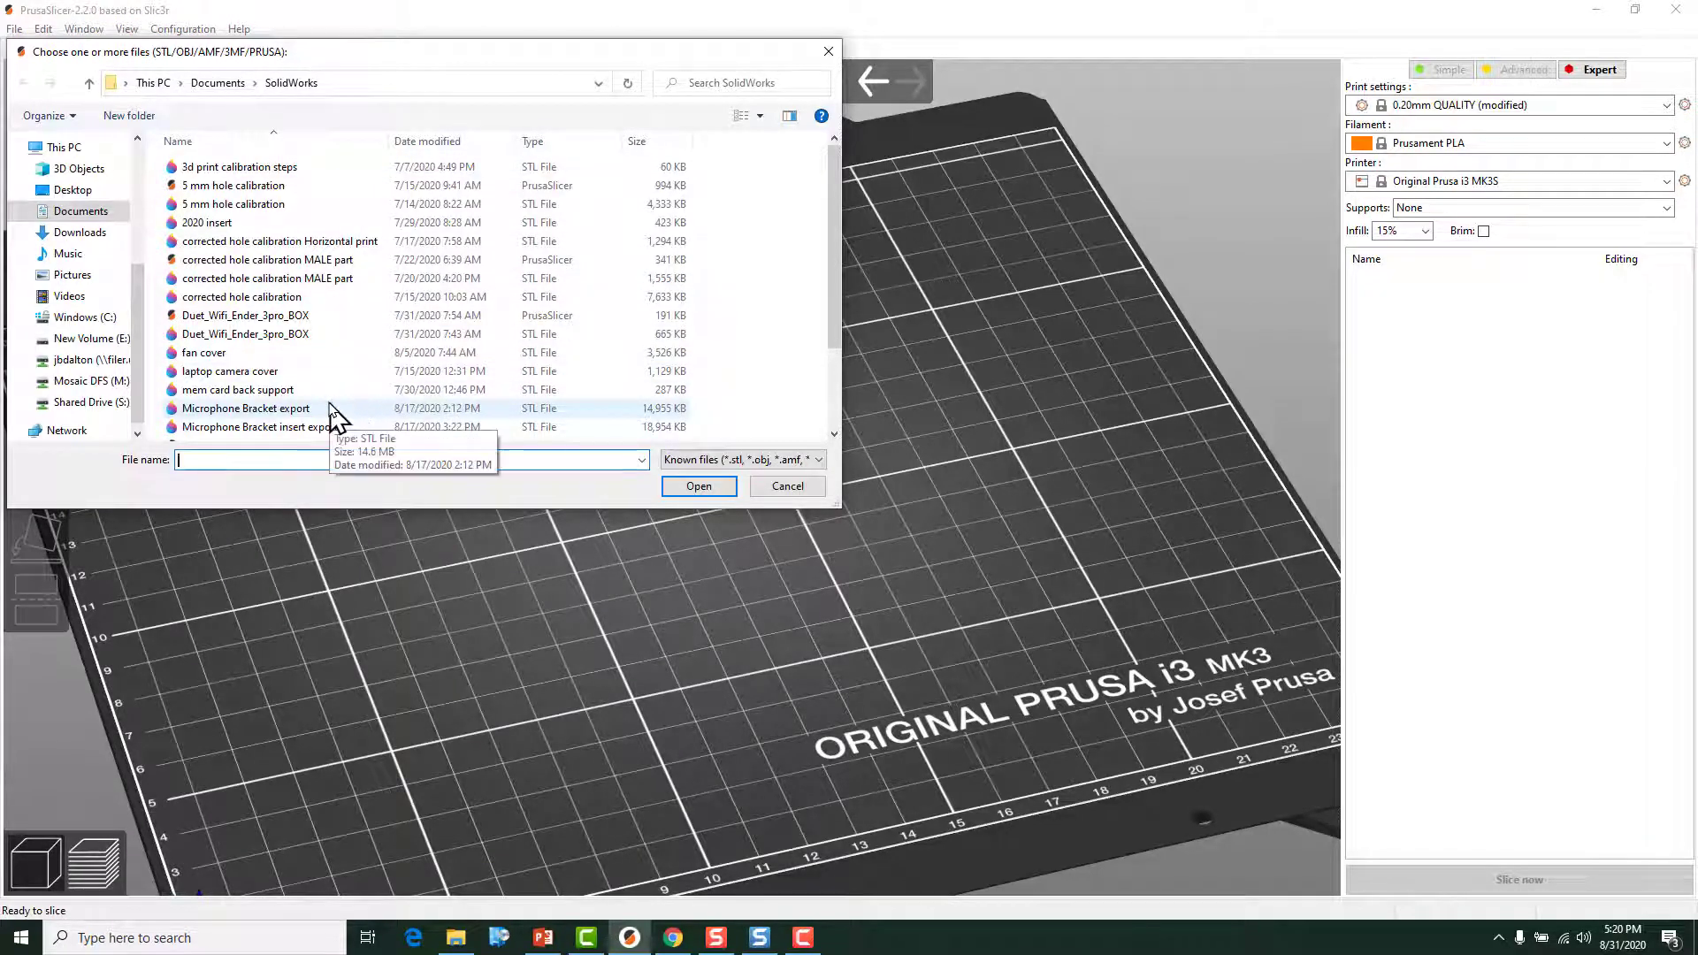
{"action": "left_click", "coordinate": [246, 409]}
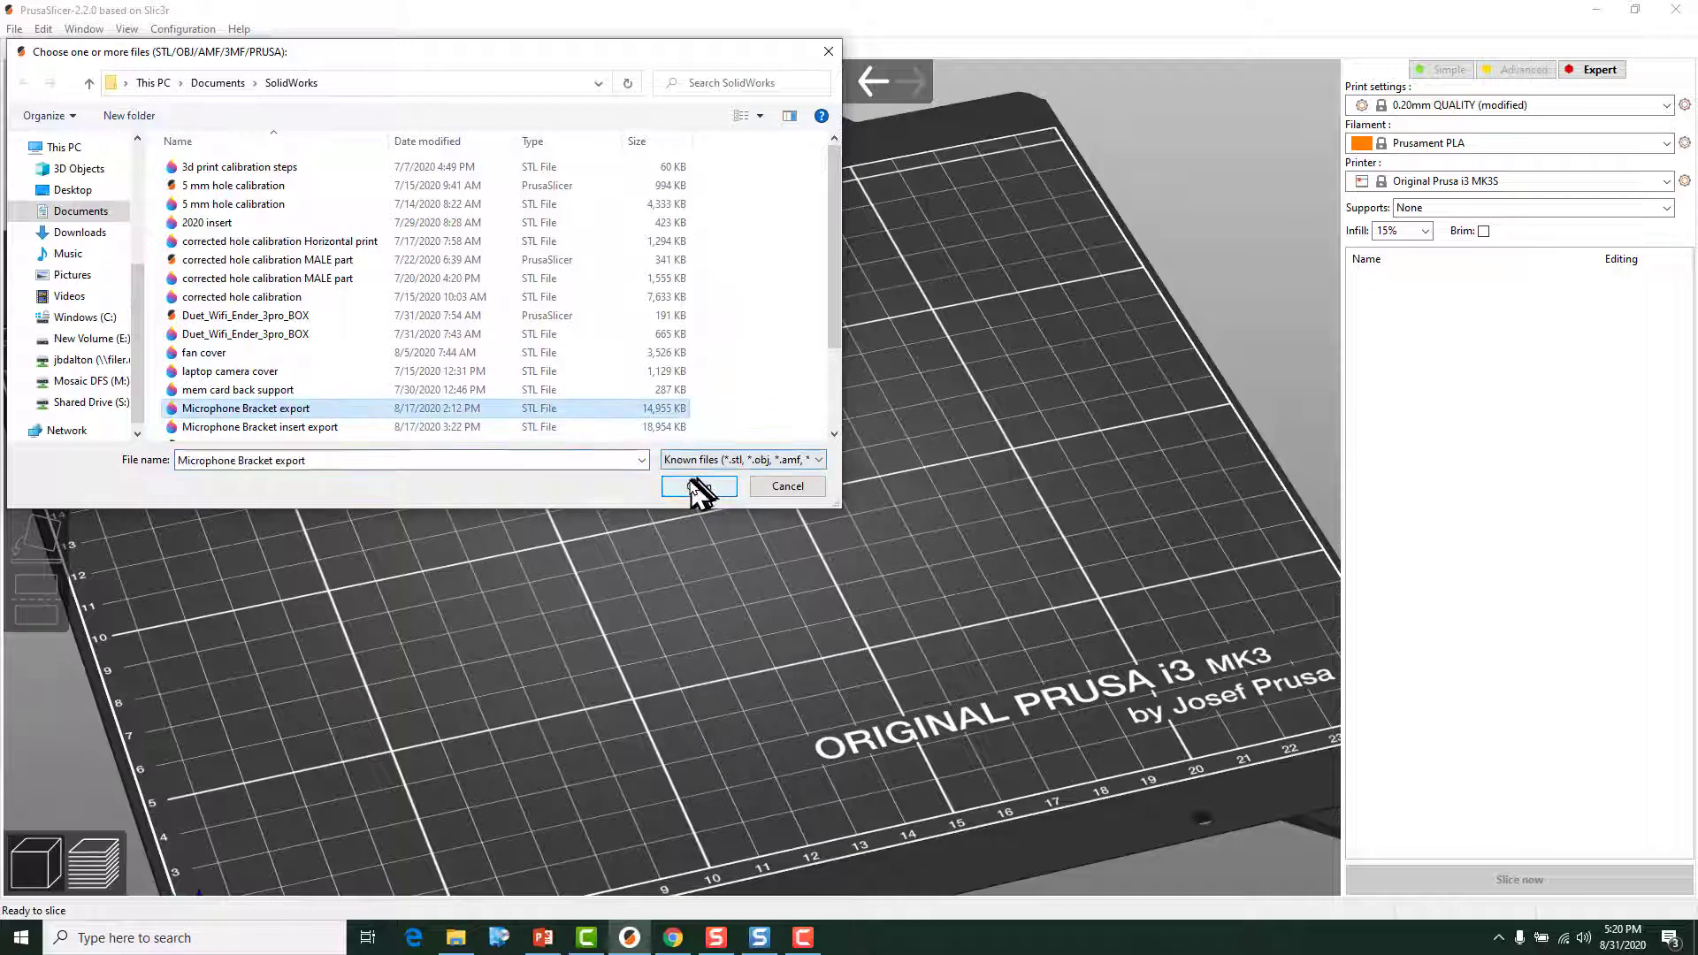
{"action": "left_click", "coordinate": [699, 487]}
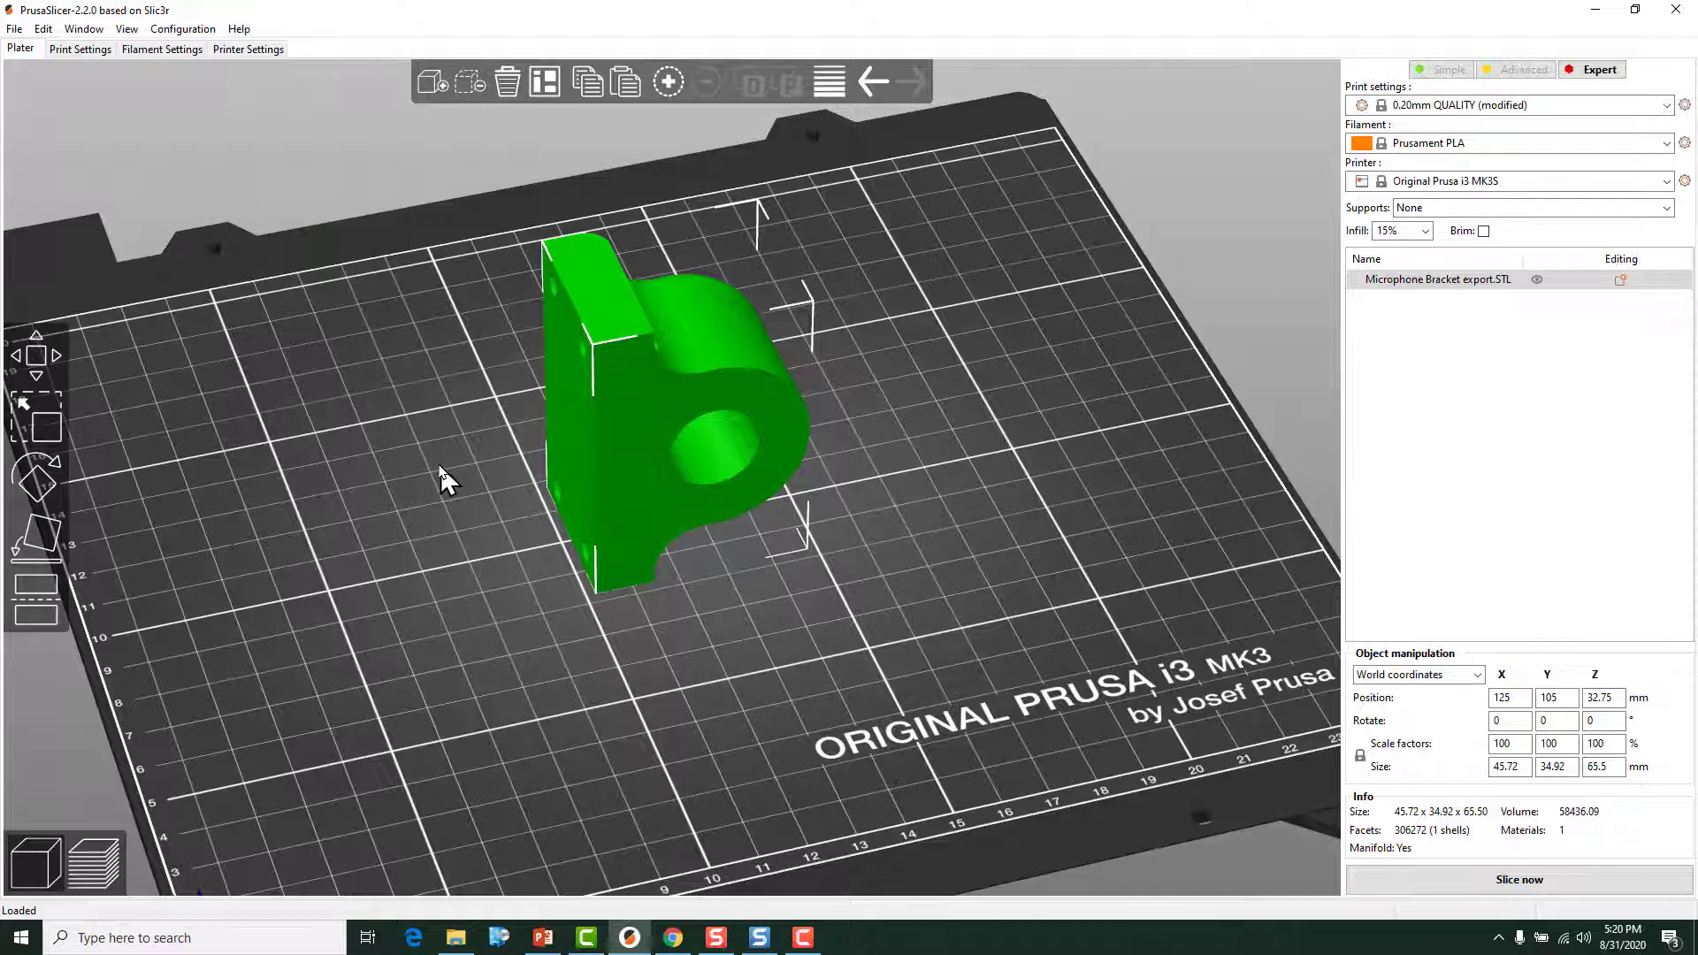
{"action": "mouse_move", "coordinate": [26, 568]}
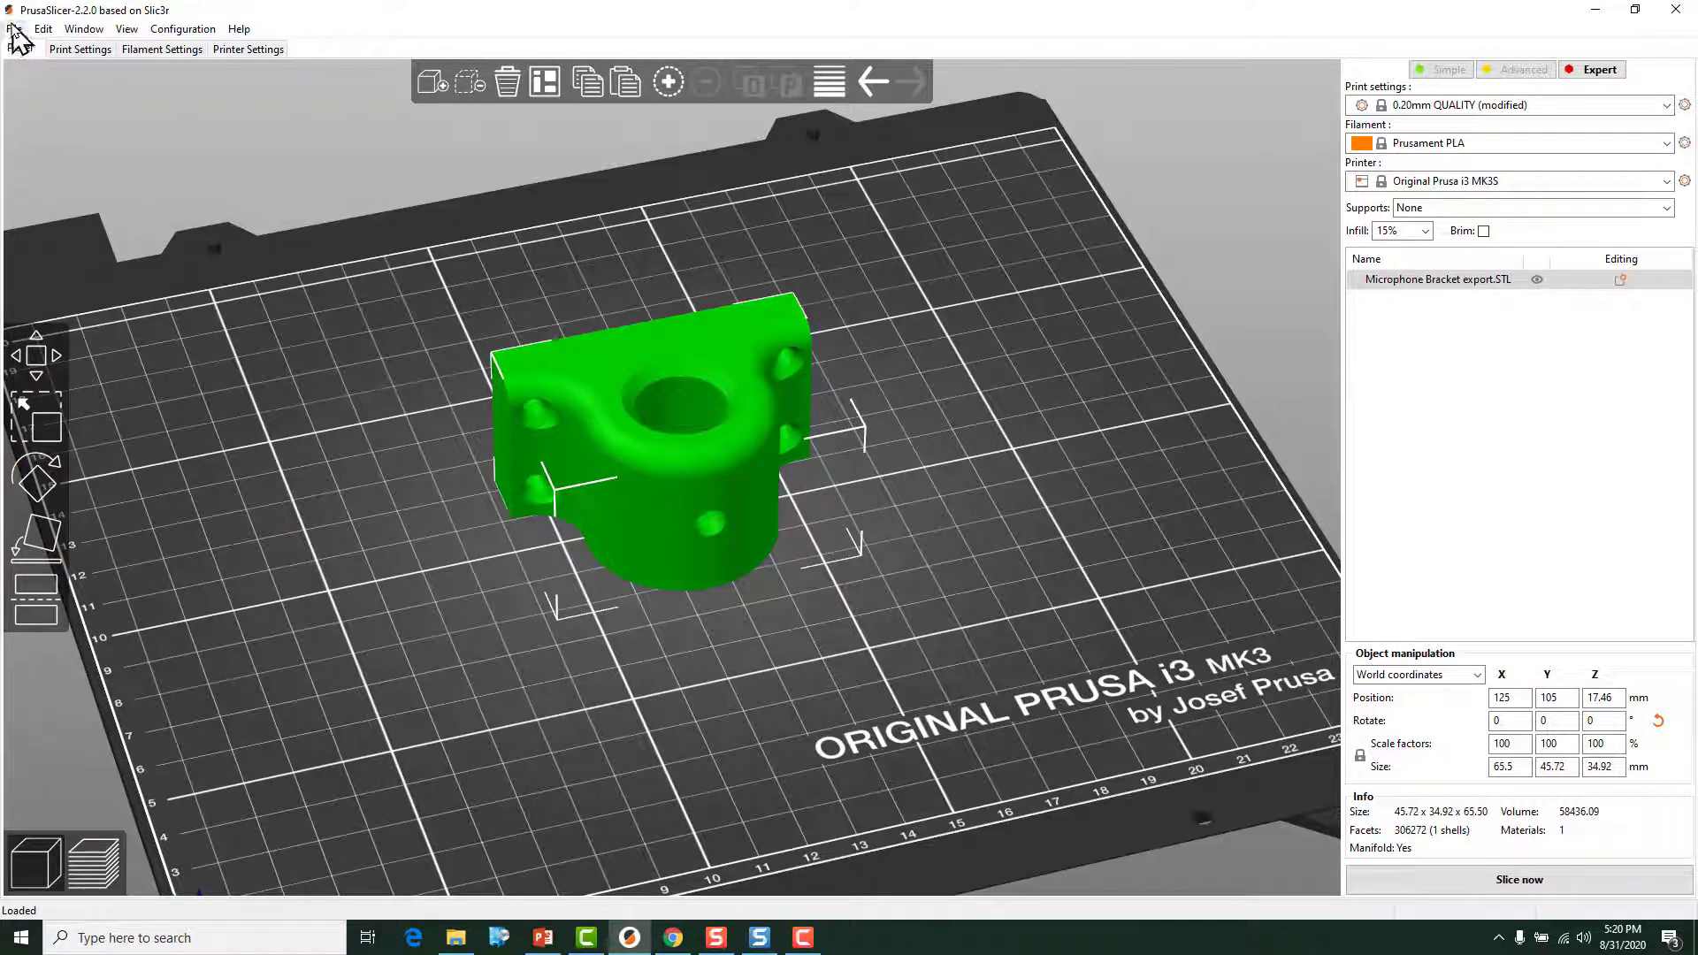
Step: Import the Microphone Bracket insert export STL as a second object on the bed
{"action": "left_click", "coordinate": [14, 28]}
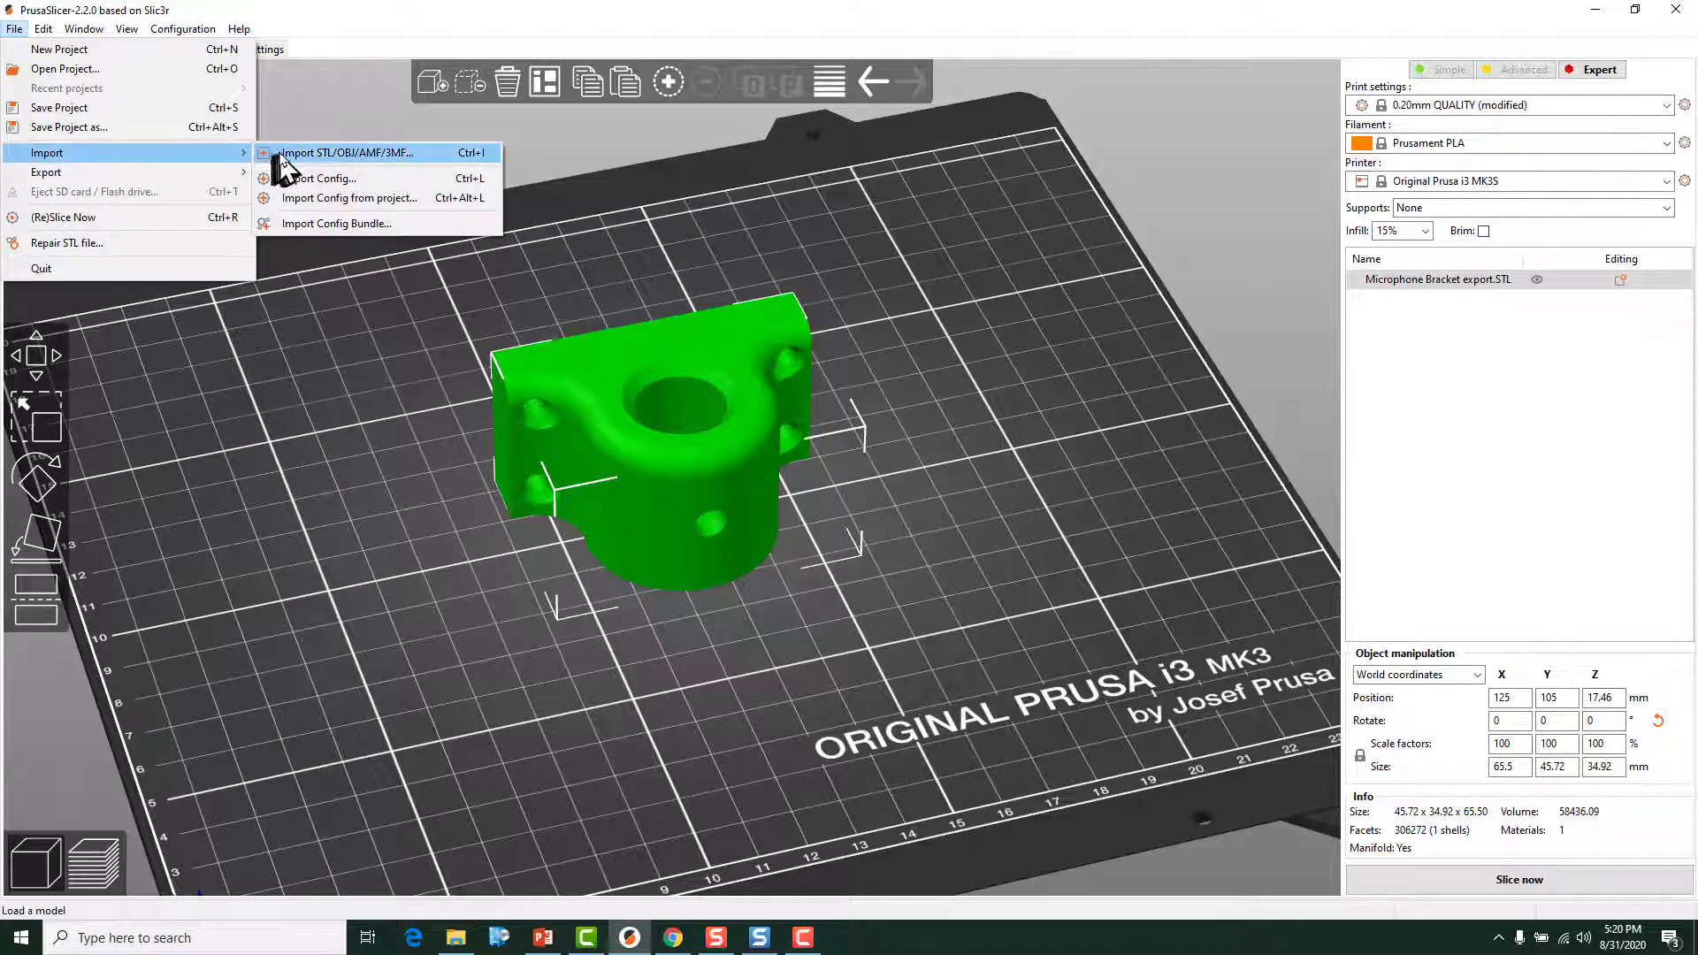
{"action": "left_click", "coordinate": [347, 152]}
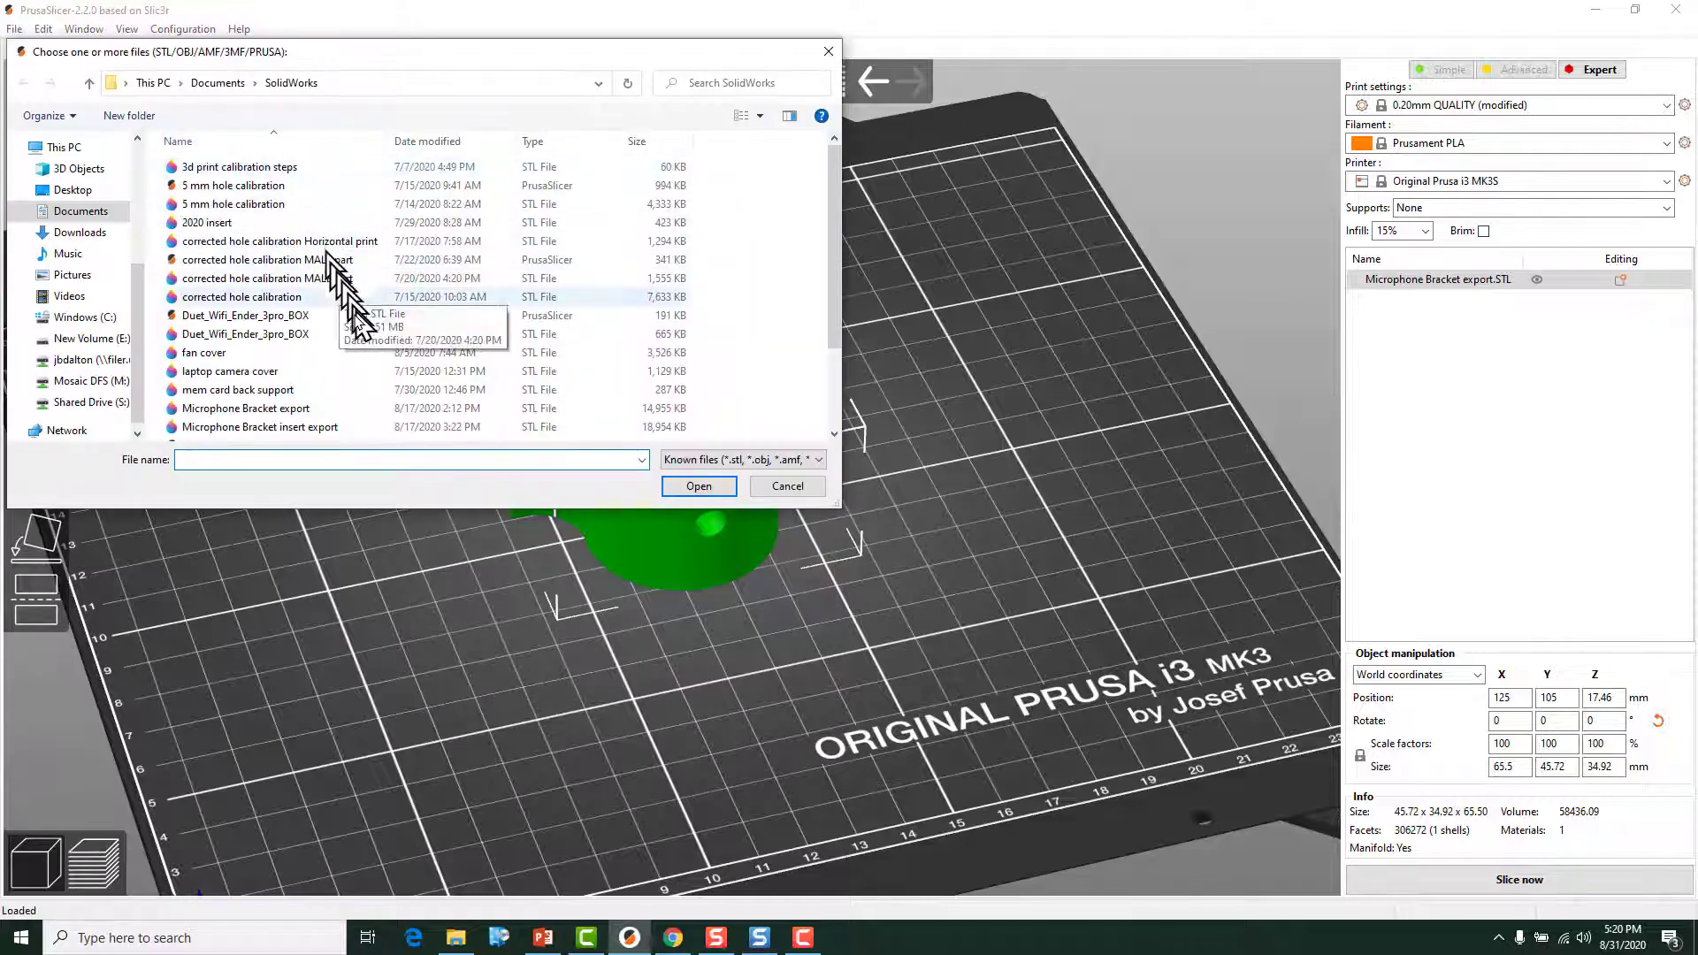
{"action": "left_click", "coordinate": [260, 426]}
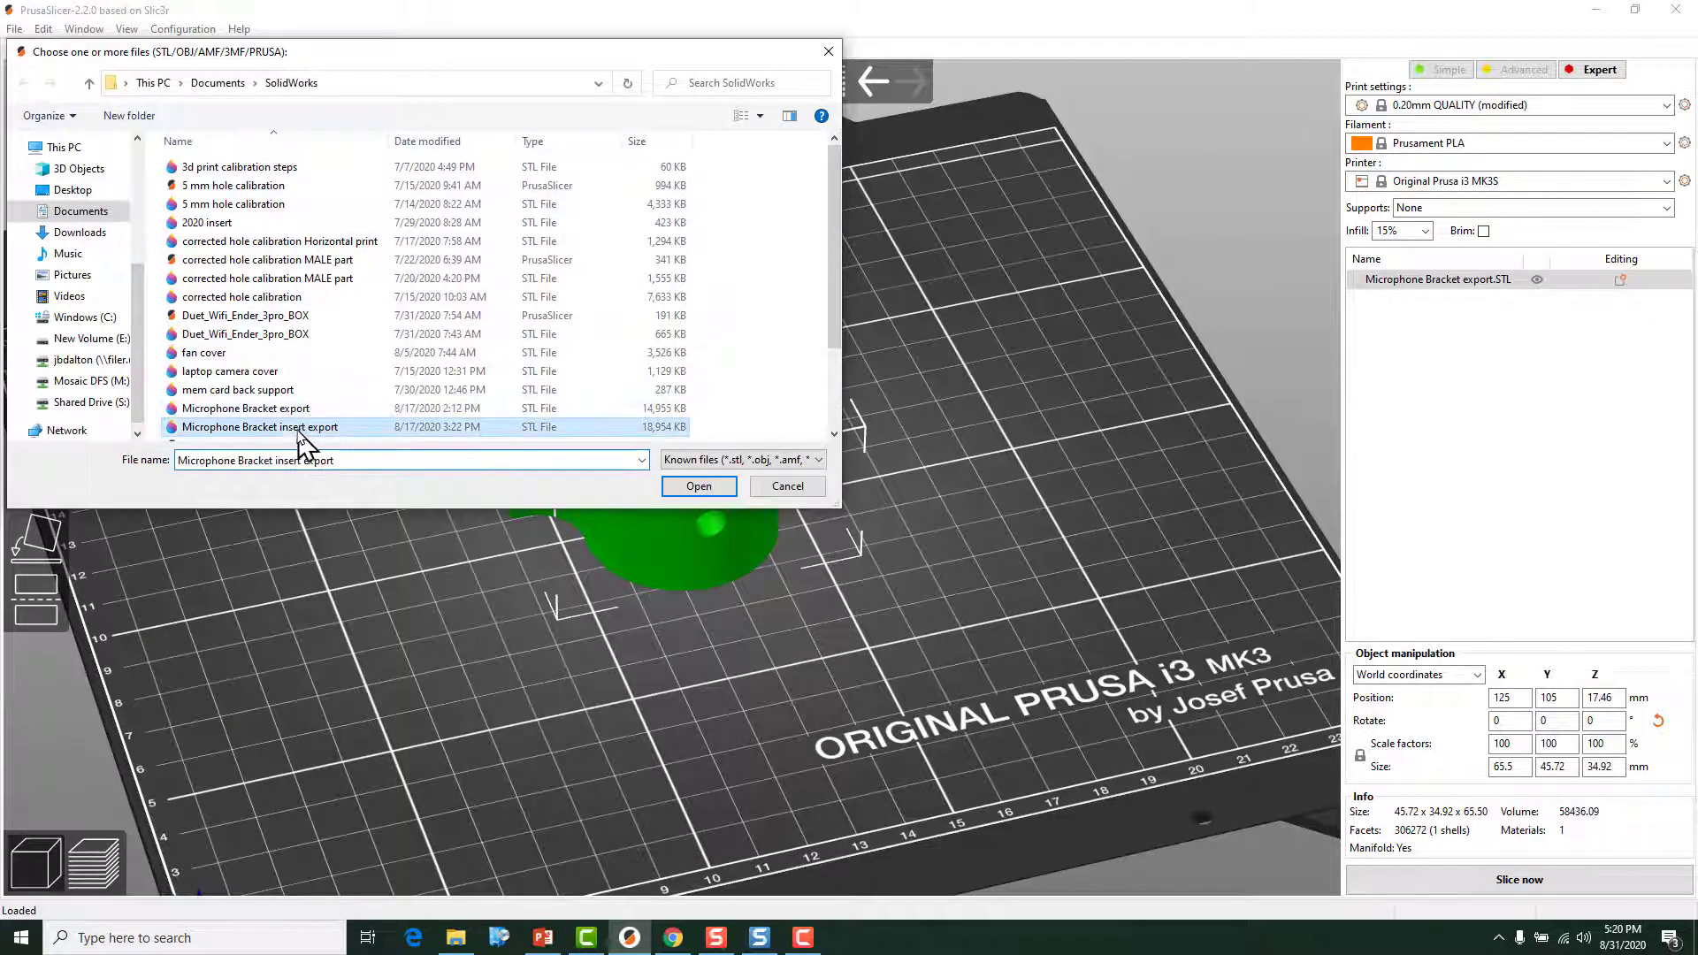
{"action": "left_click", "coordinate": [697, 484]}
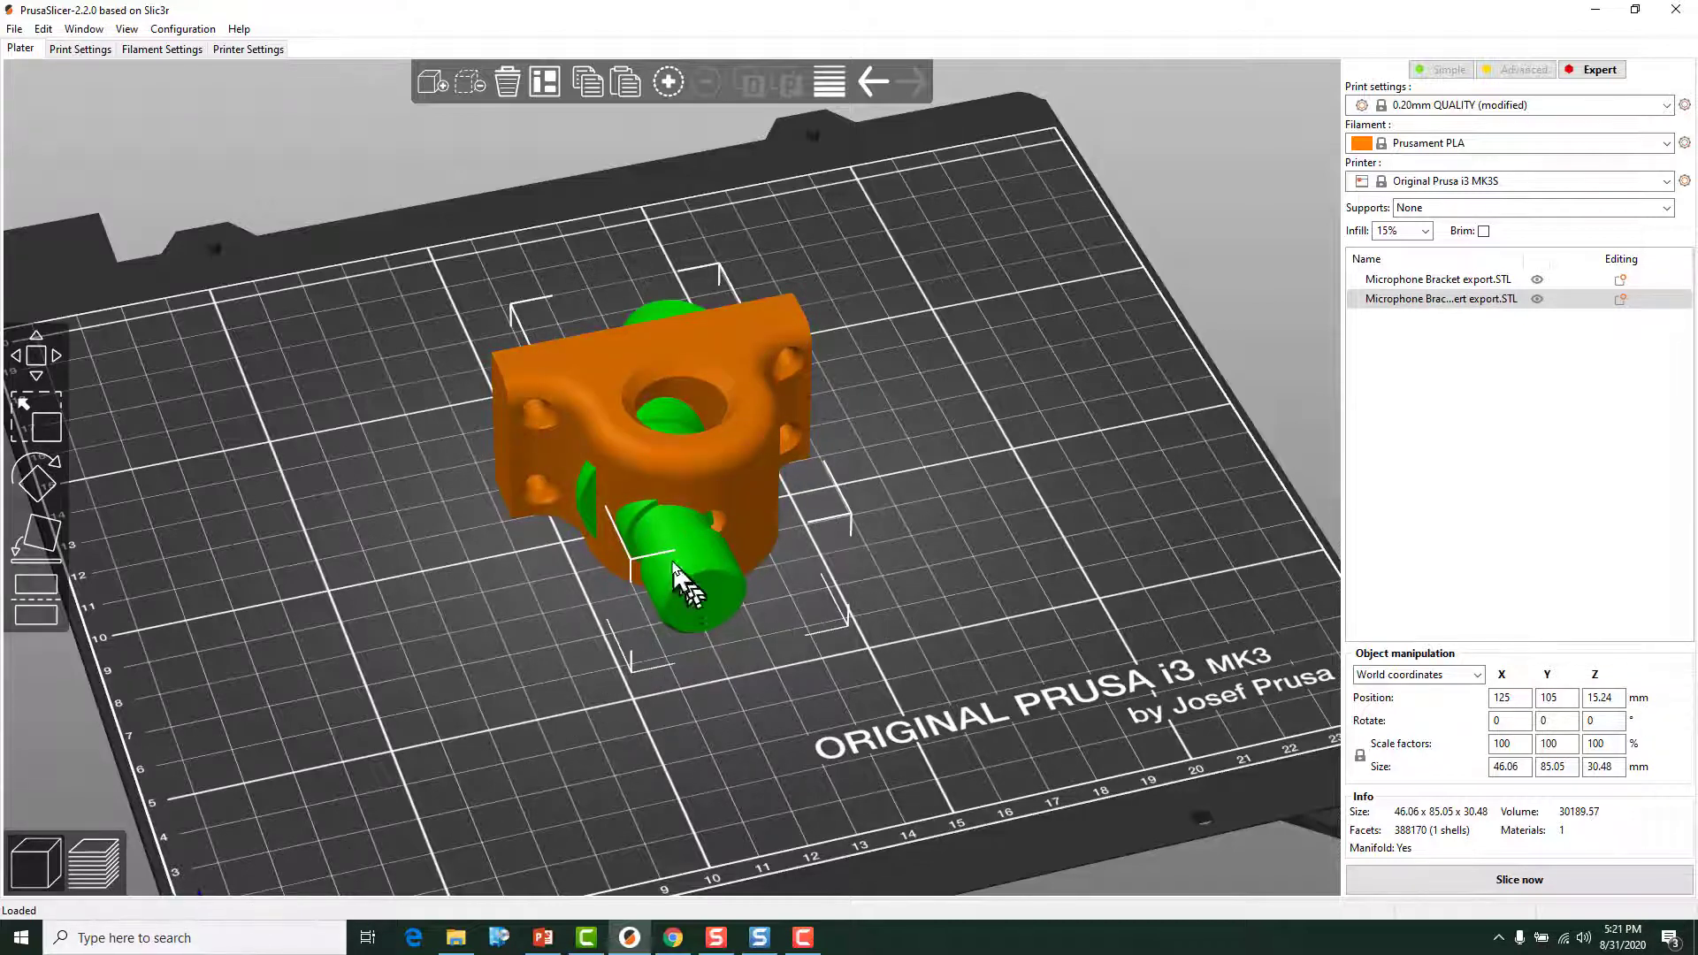
Step: Move the green insert off the orange bracket so both sit separately on the bed
{"action": "left_click_drag", "start_coordinate": [683, 573], "coordinate": [932, 562]}
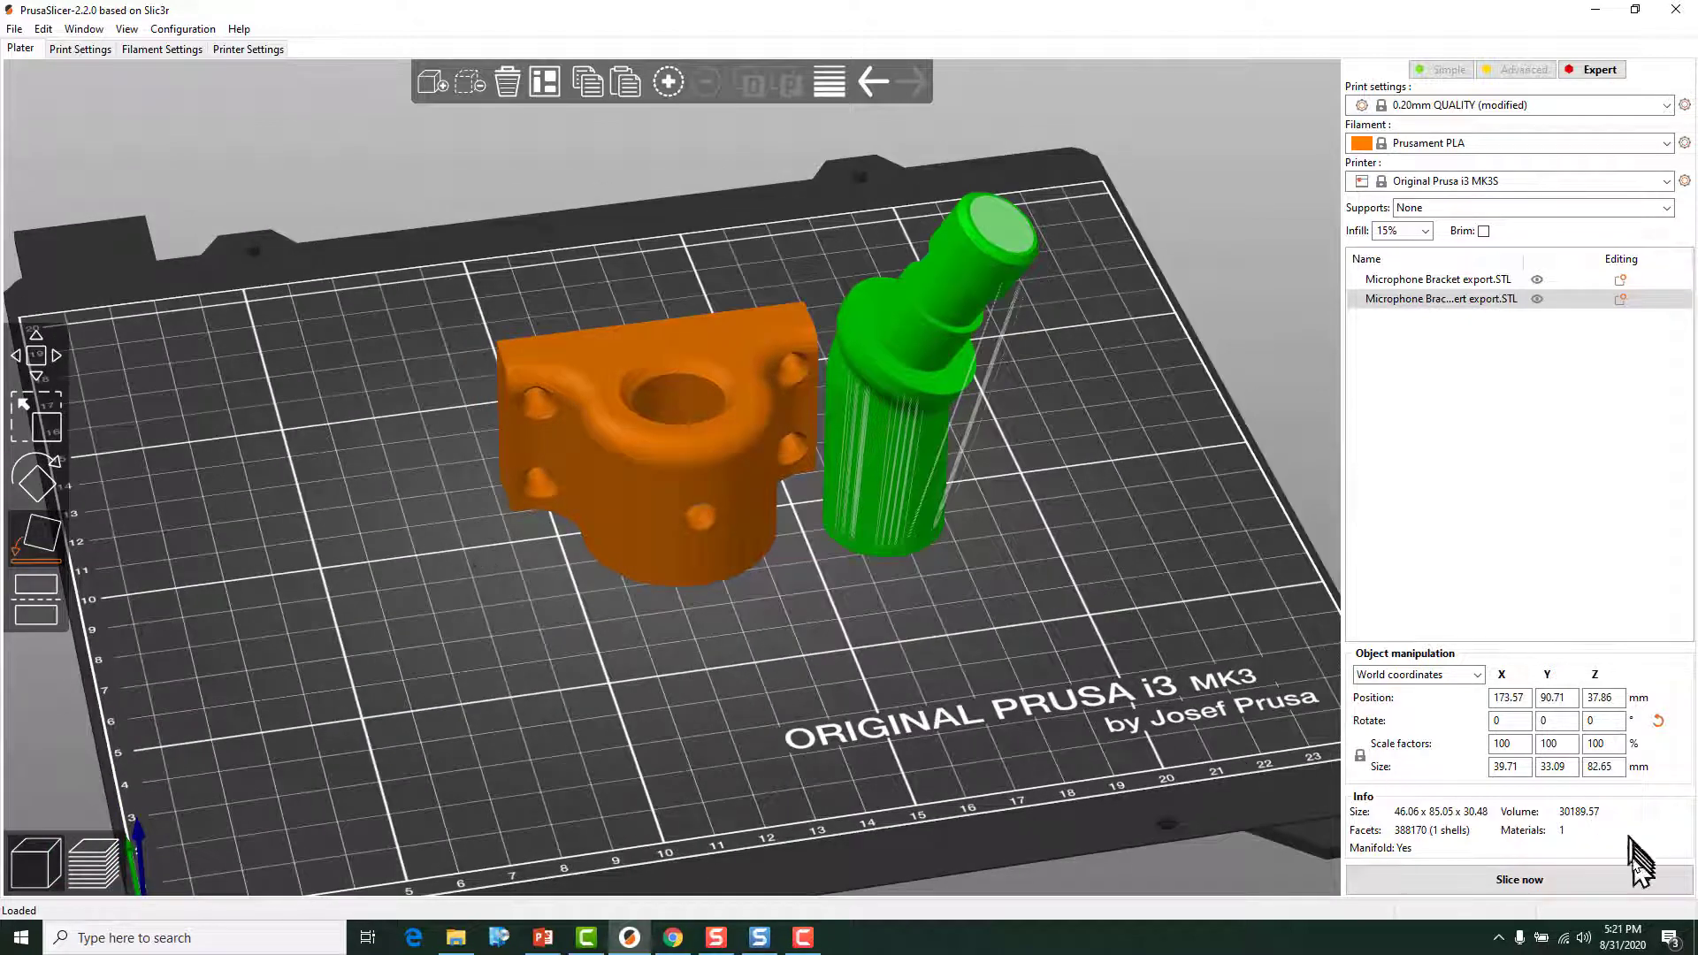
Step: Slice both parts and lower the layer preview to show only the first printed layer
{"action": "left_click", "coordinate": [1518, 878]}
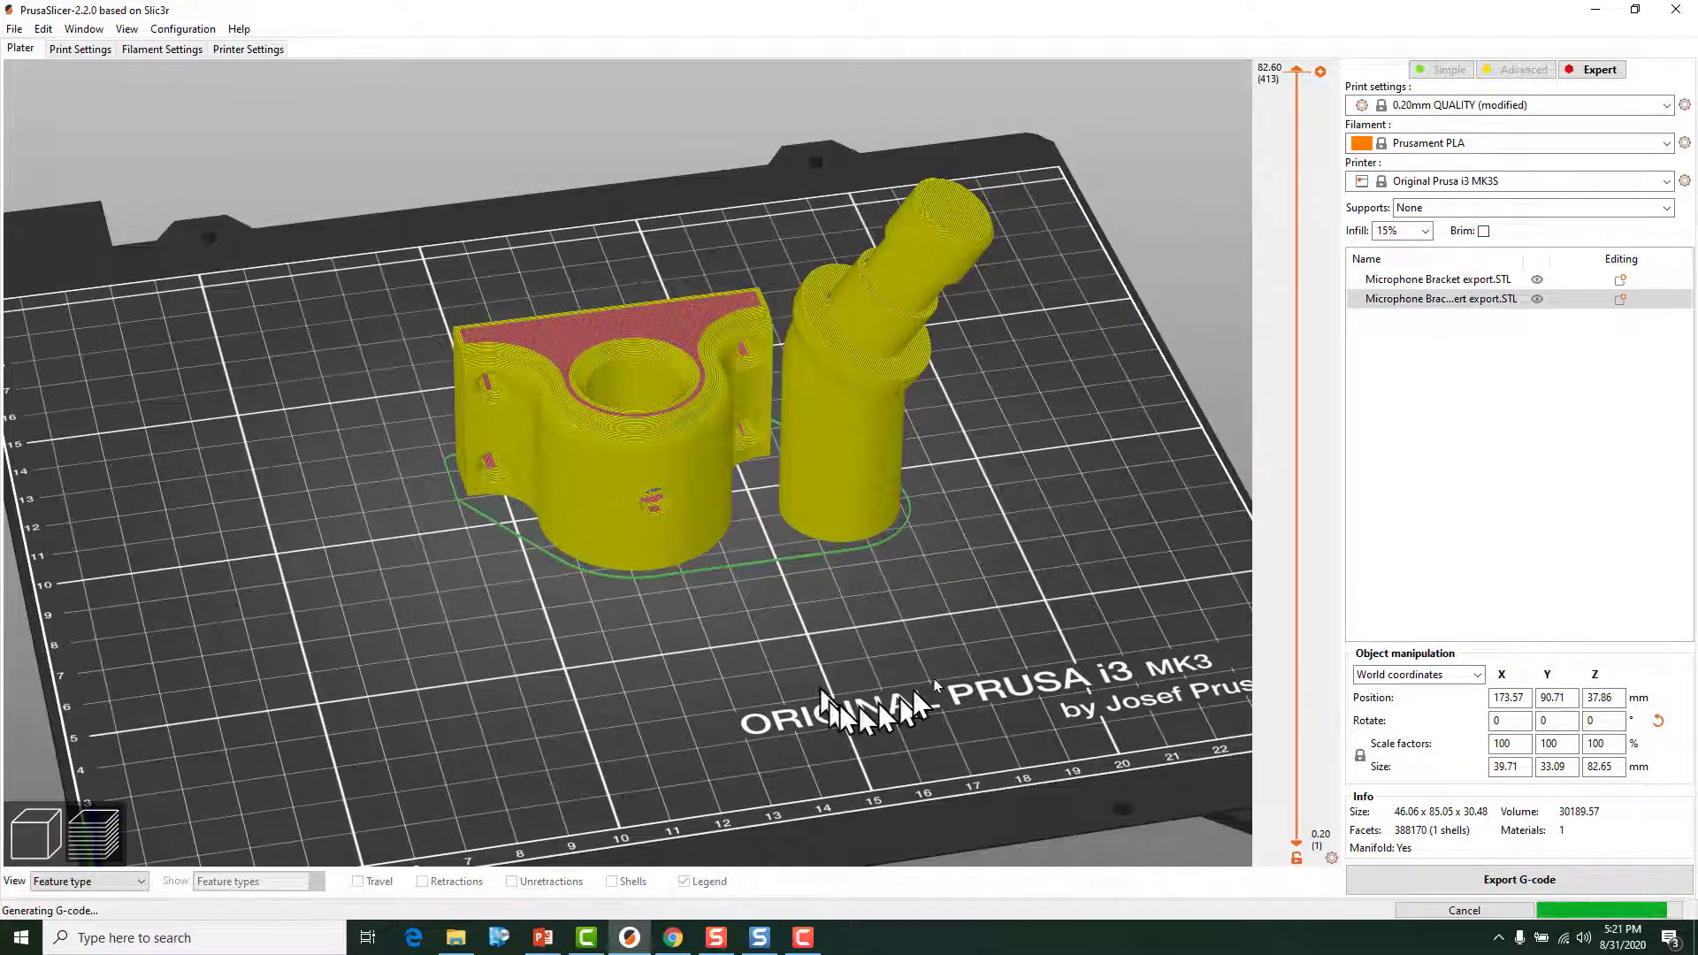
{"action": "left_click_drag", "start_coordinate": [1297, 71], "coordinate": [1297, 104]}
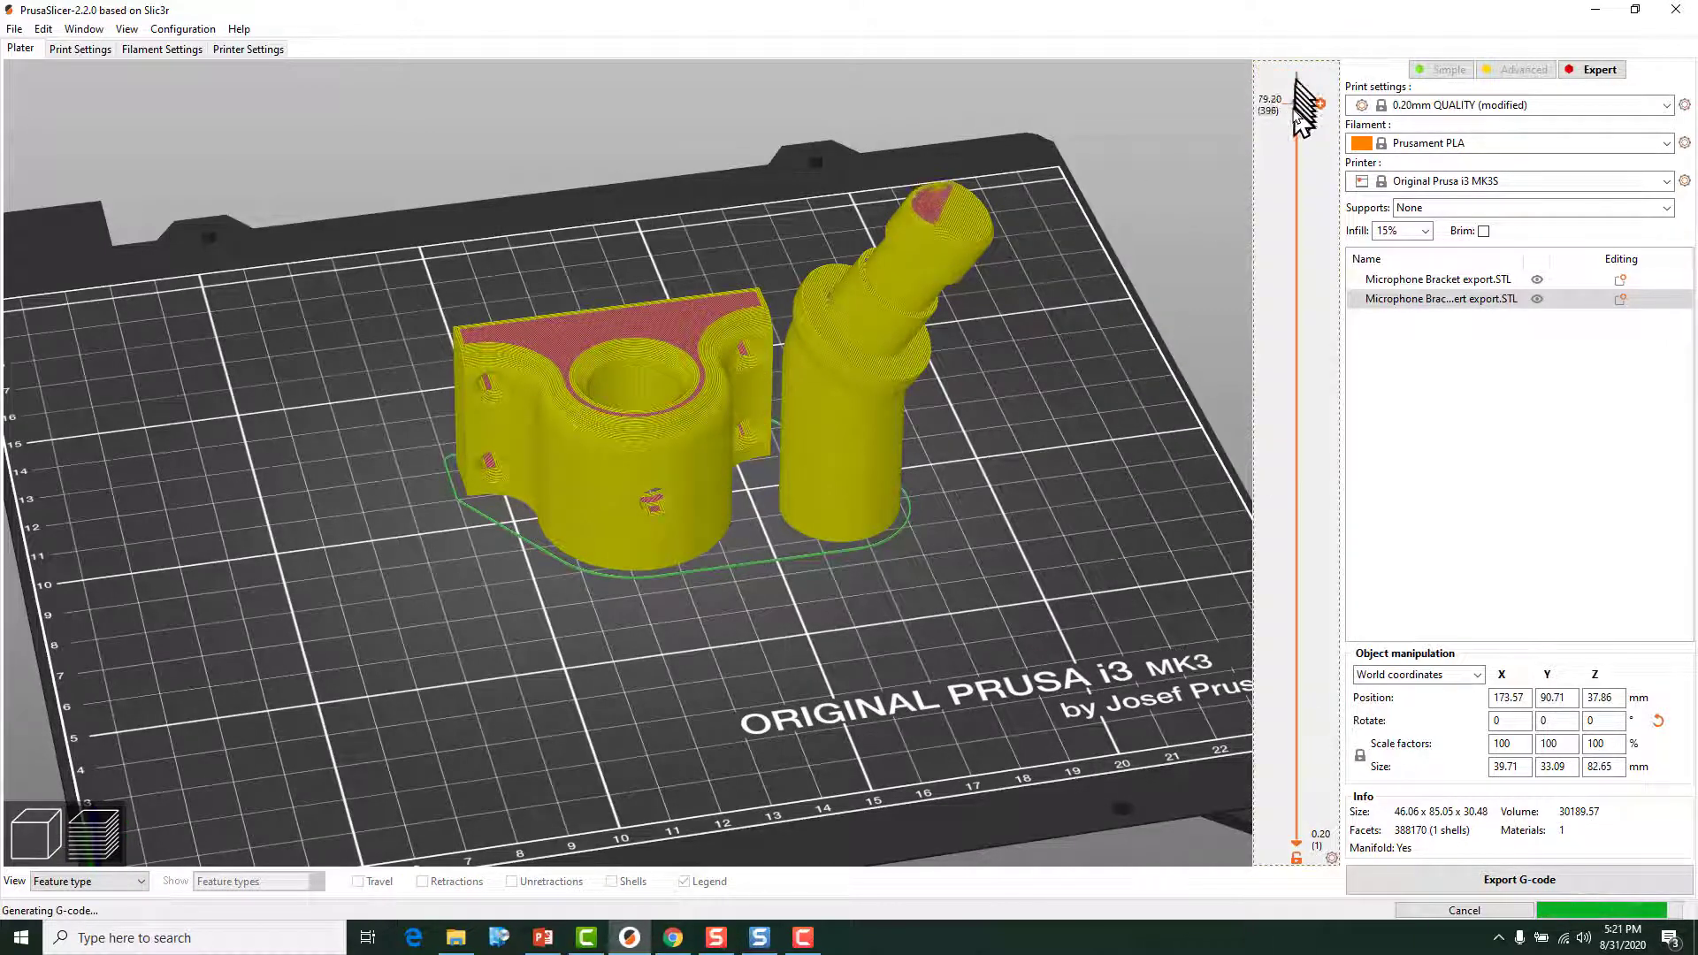
{"action": "left_click_drag", "start_coordinate": [1296, 106], "coordinate": [1297, 833]}
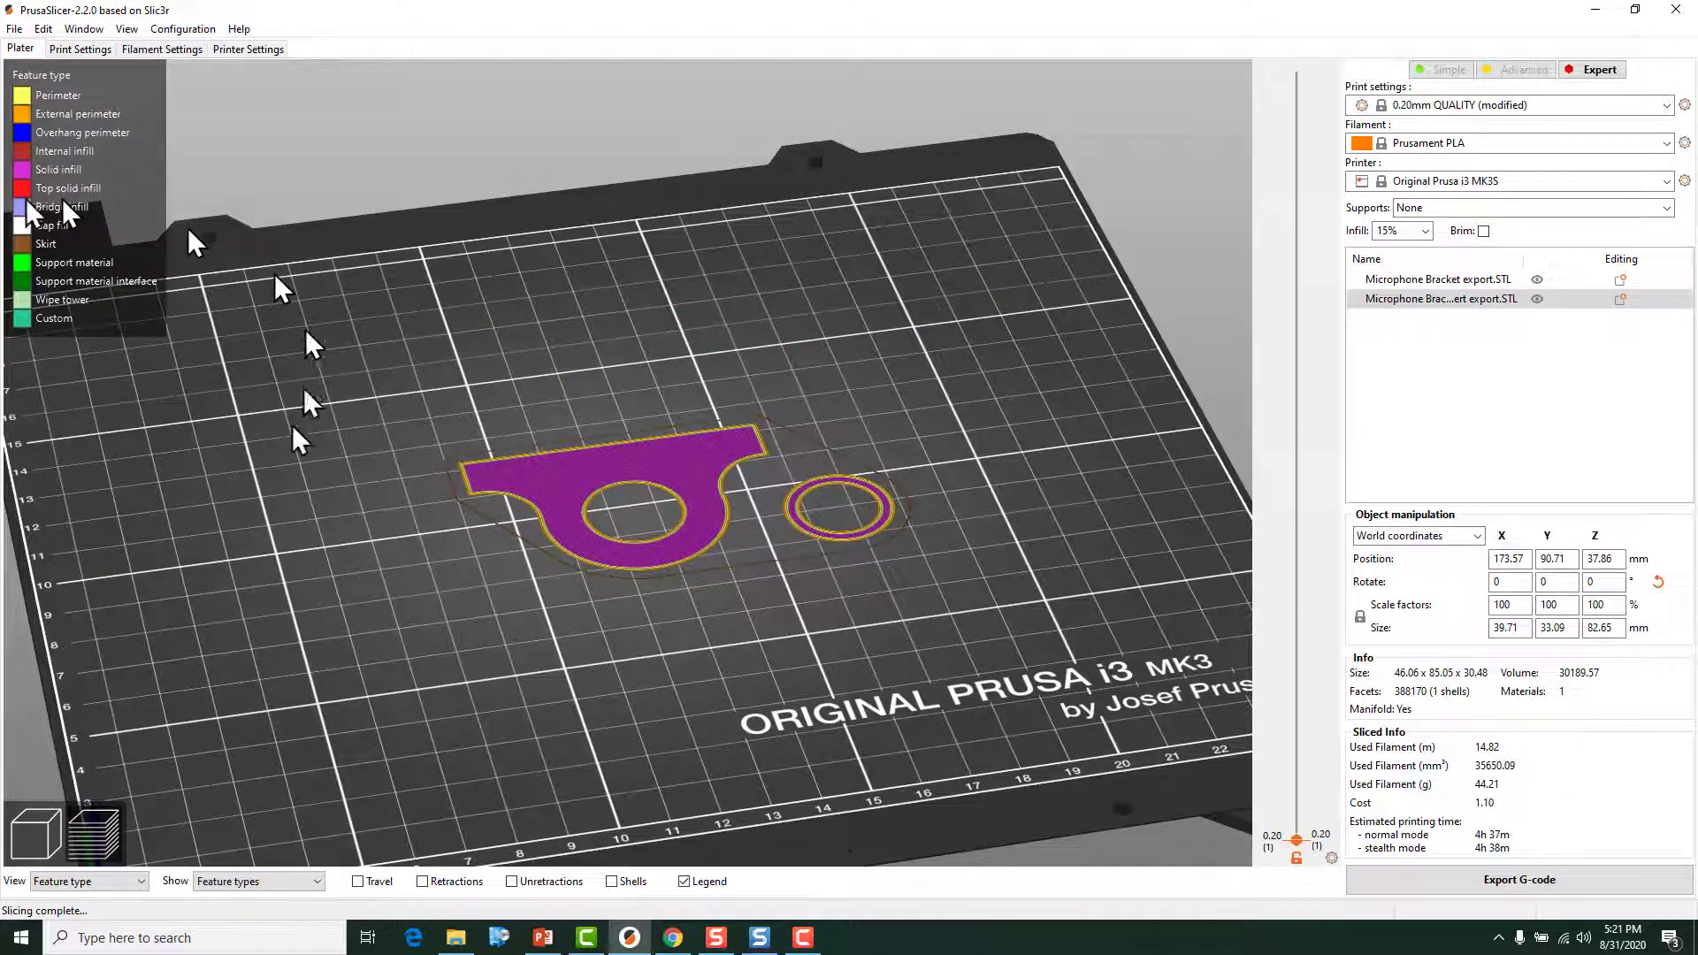
{"action": "mouse_move", "coordinate": [937, 513]}
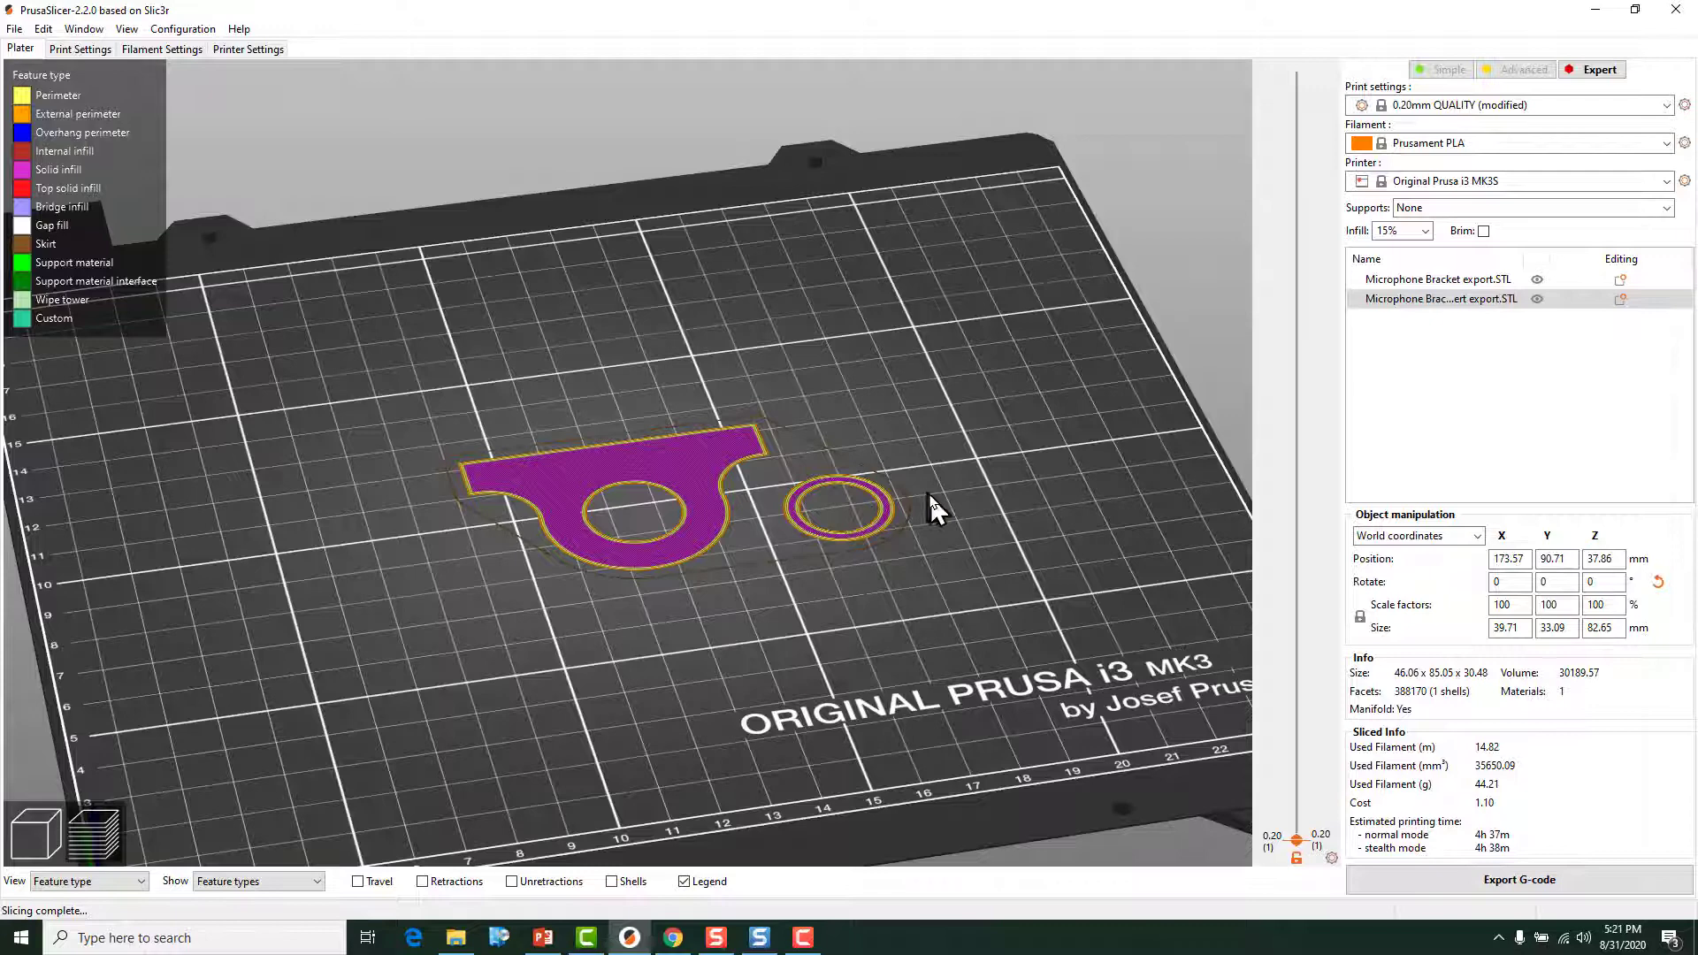
{"action": "mouse_move", "coordinate": [920, 523]}
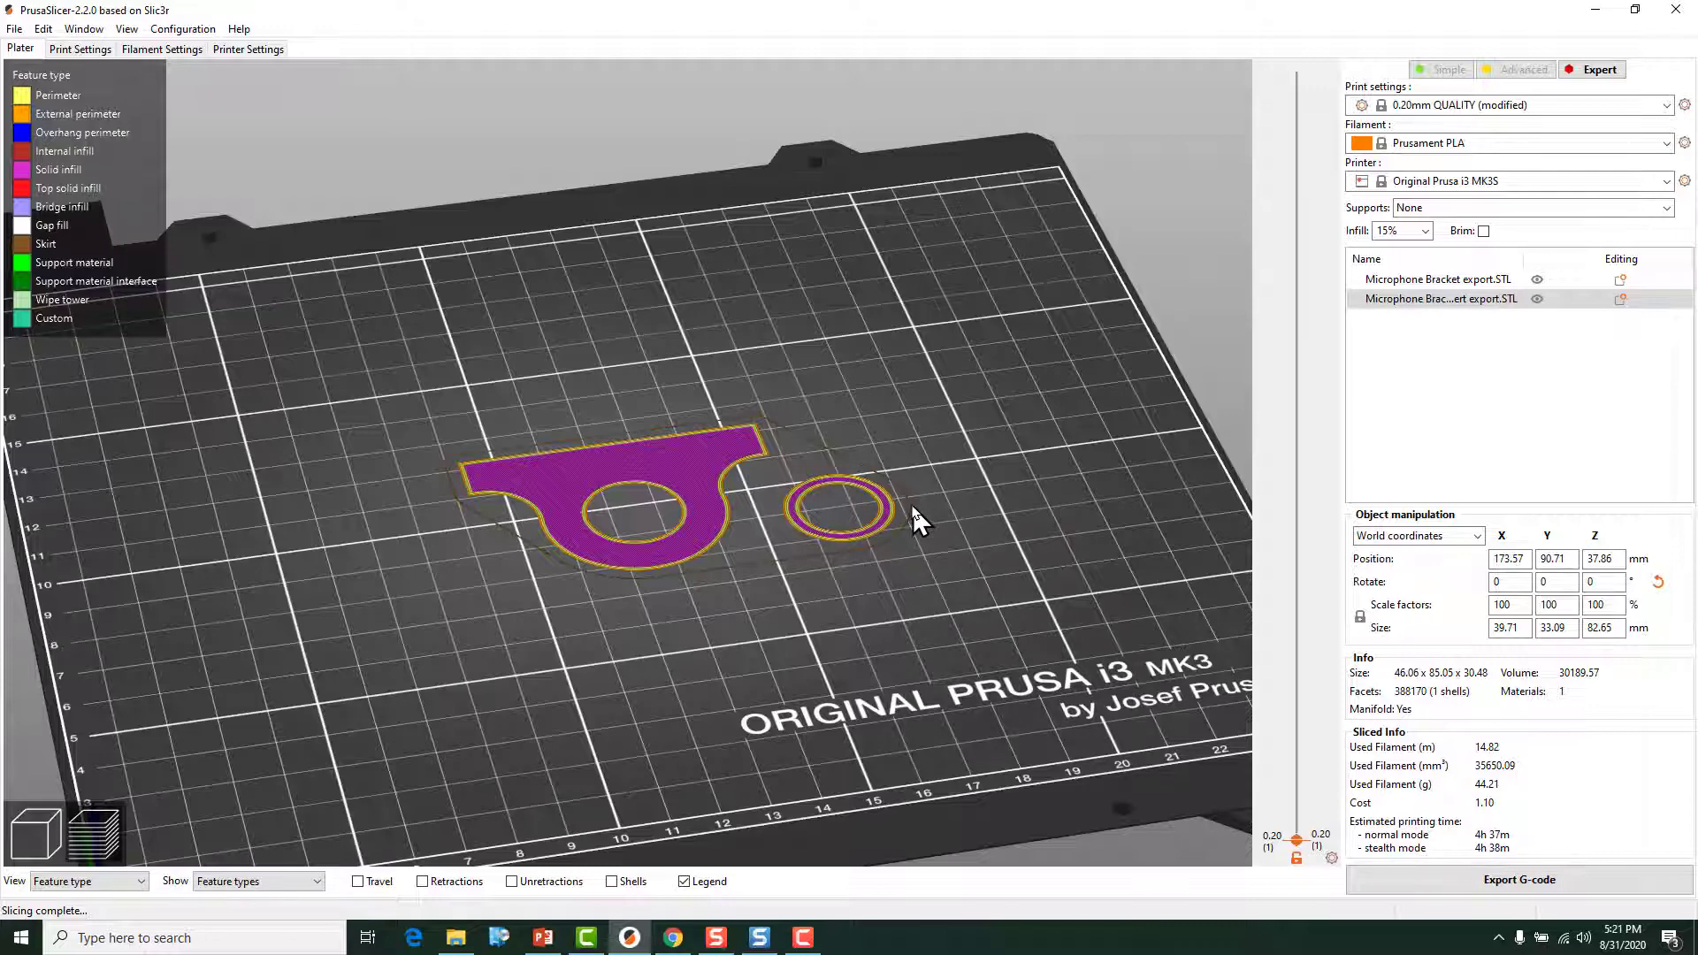